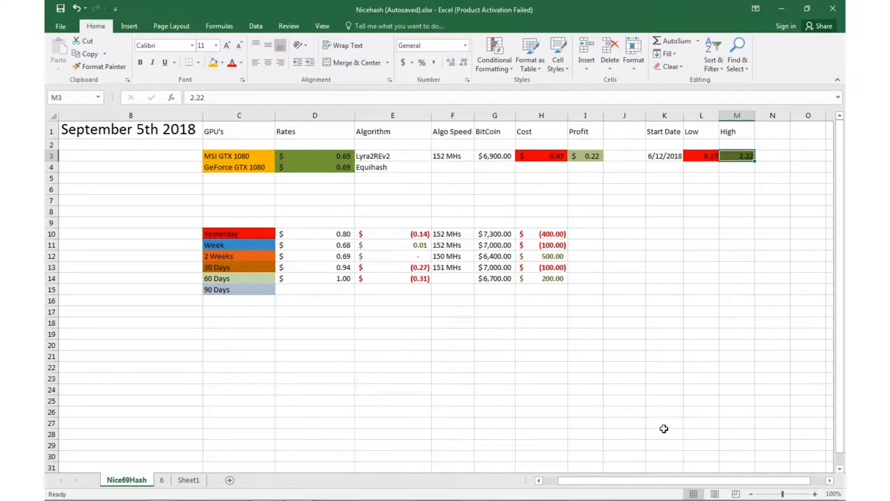
{"action": "mouse_move", "coordinate": [356, 167]}
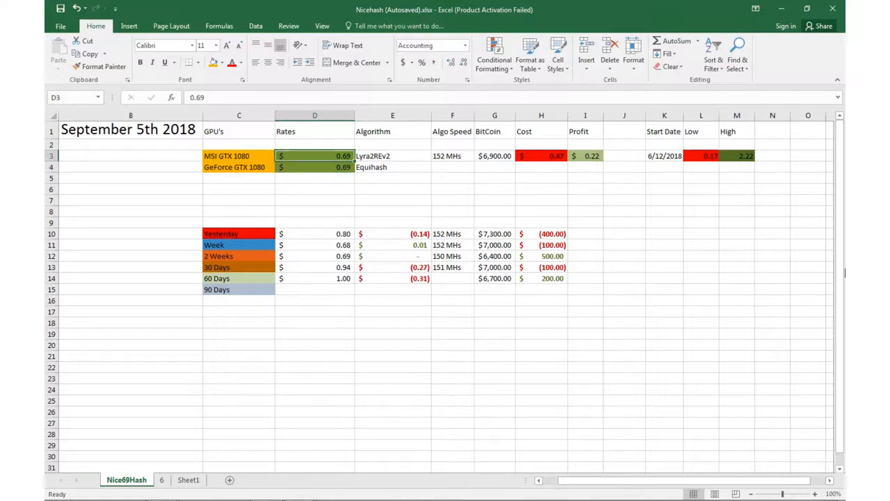
Inspect Today's row: Bitcoin price 6900, 152 MHs speed, MSI GTX 1080 rate and Lyra2REv2 entry.
{"action": "left_click", "coordinate": [494, 156]}
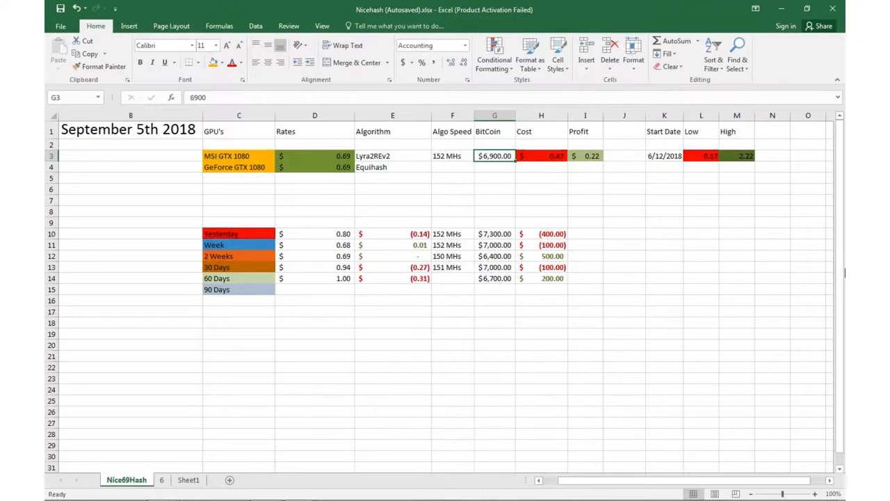
{"action": "left_click", "coordinate": [451, 156]}
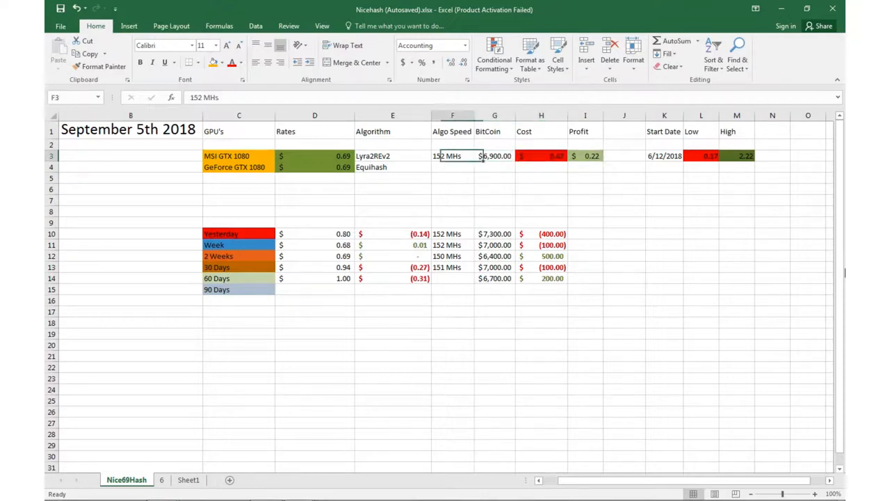
{"action": "left_click", "coordinate": [327, 156]}
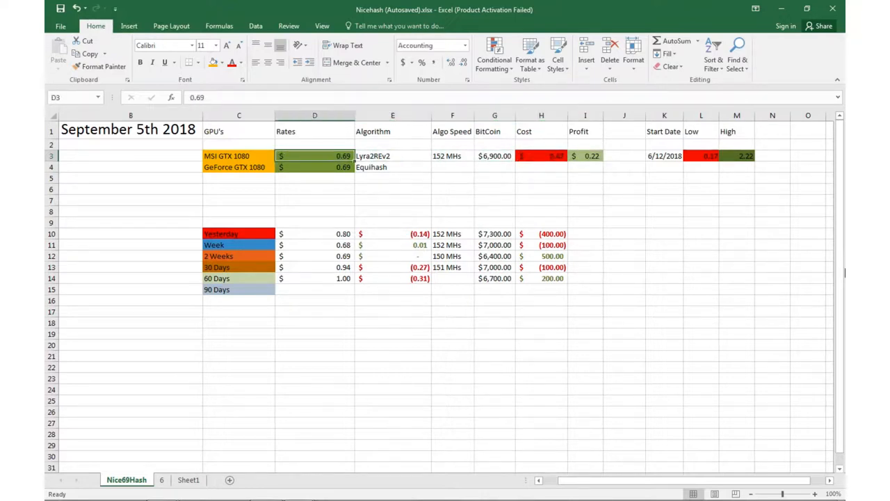
{"action": "left_click", "coordinate": [392, 156]}
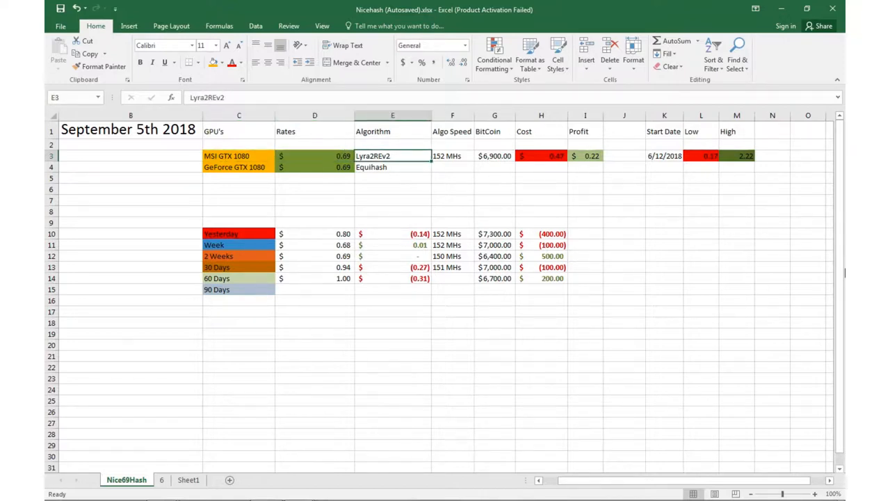
{"action": "left_click", "coordinate": [624, 156]}
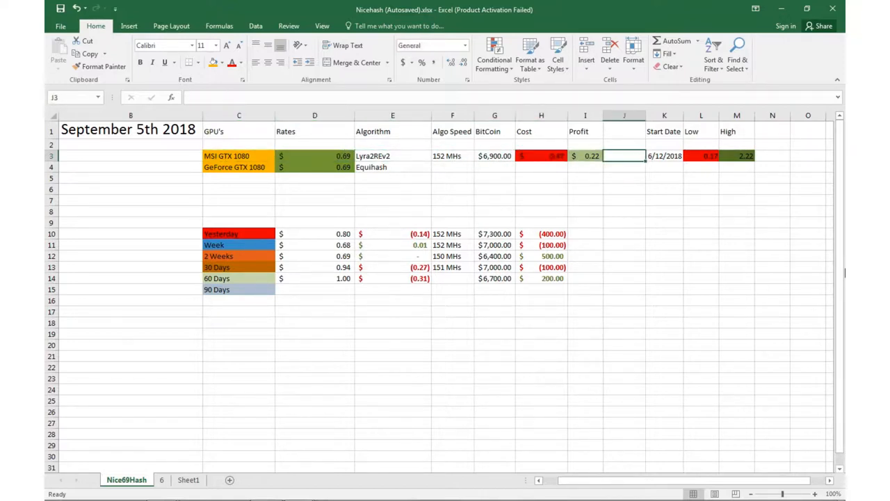
{"action": "left_click", "coordinate": [315, 189]}
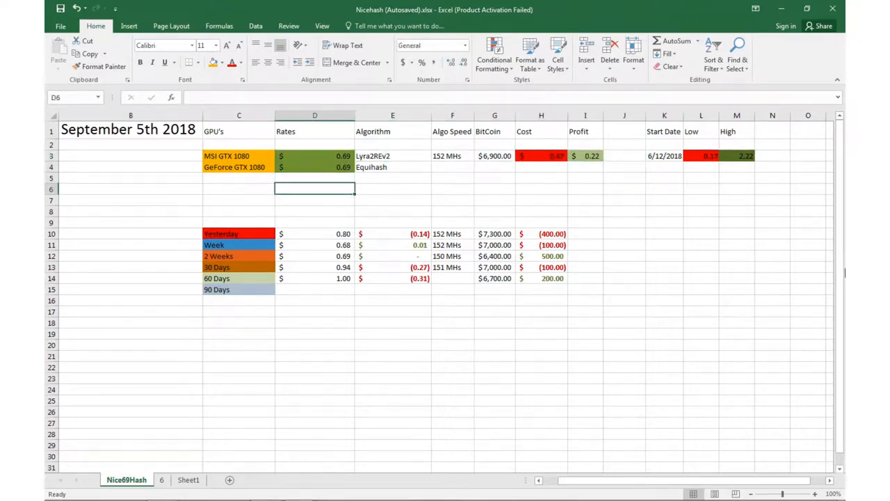
Review the Yesterday and Week rows: rate-change and cost formulas, Bitcoin 7300, rates 0.68 and 0.69.
{"action": "left_click", "coordinate": [392, 234]}
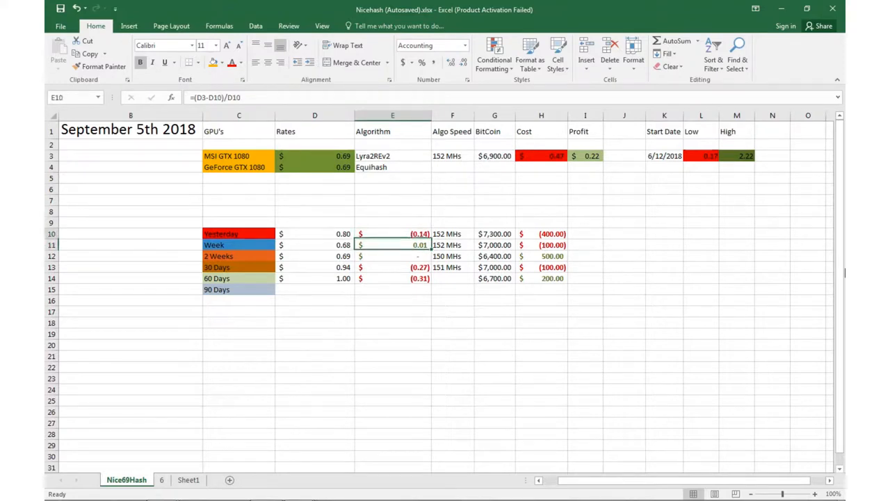
{"action": "left_click", "coordinate": [541, 234]}
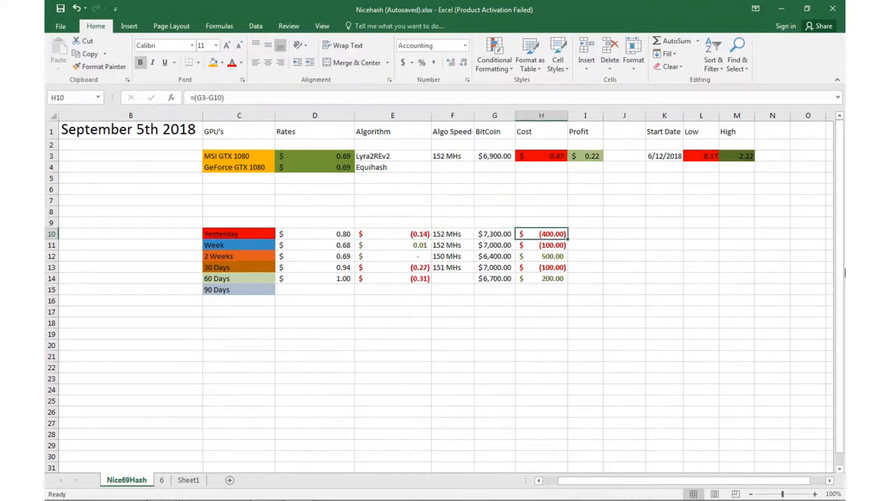
{"action": "left_click", "coordinate": [494, 233]}
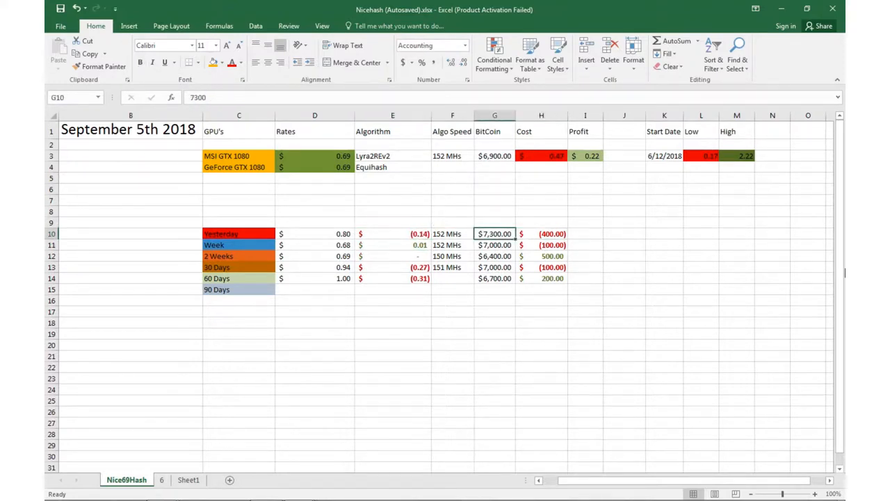
{"action": "left_click", "coordinate": [237, 233]}
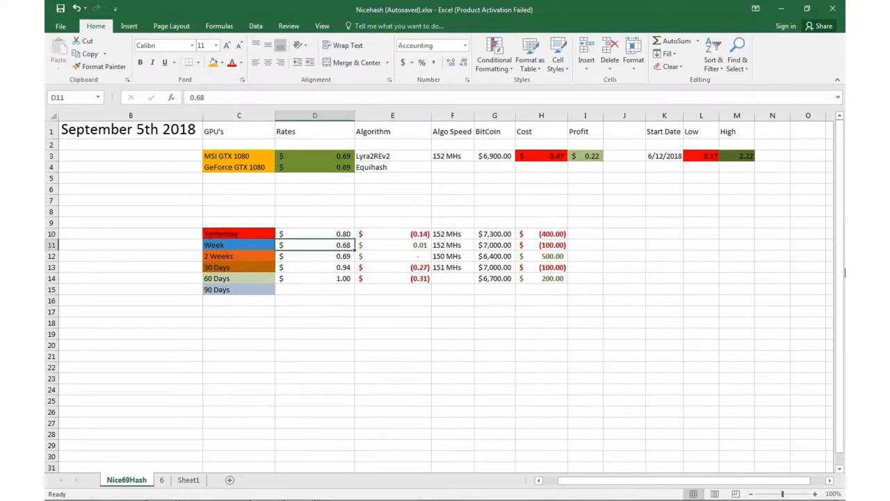
{"action": "left_click", "coordinate": [392, 245]}
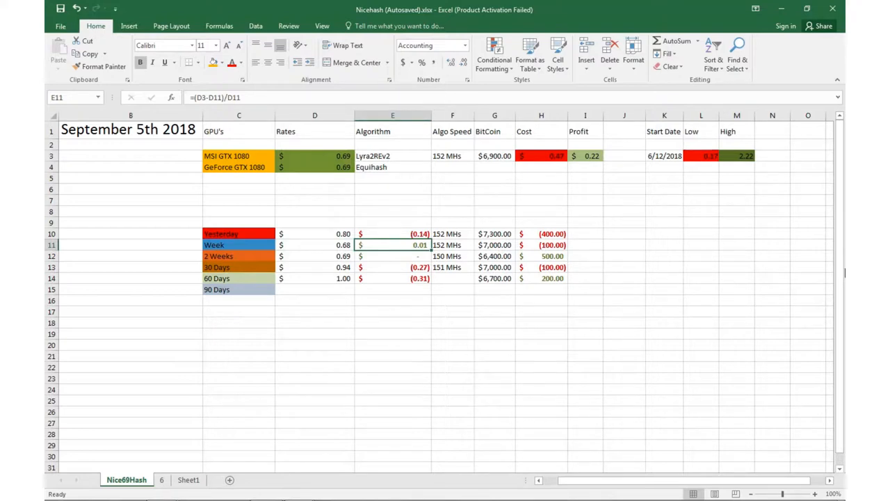
{"action": "left_click", "coordinate": [496, 245]}
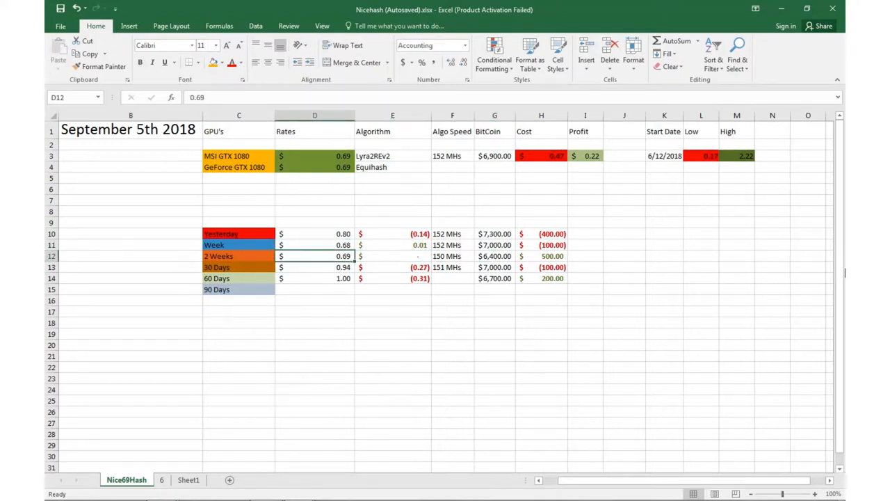
Review the 2 Weeks and 30 Days rows: formulas, Bitcoin 6400 and 7000, rate 0.94, 60 Days Bitcoin 6700.
{"action": "left_click", "coordinate": [399, 256]}
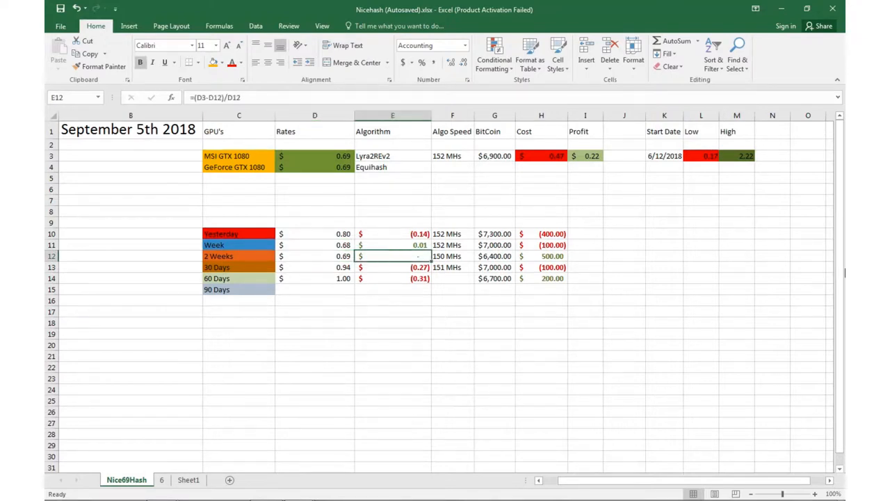
{"action": "left_click", "coordinate": [453, 256]}
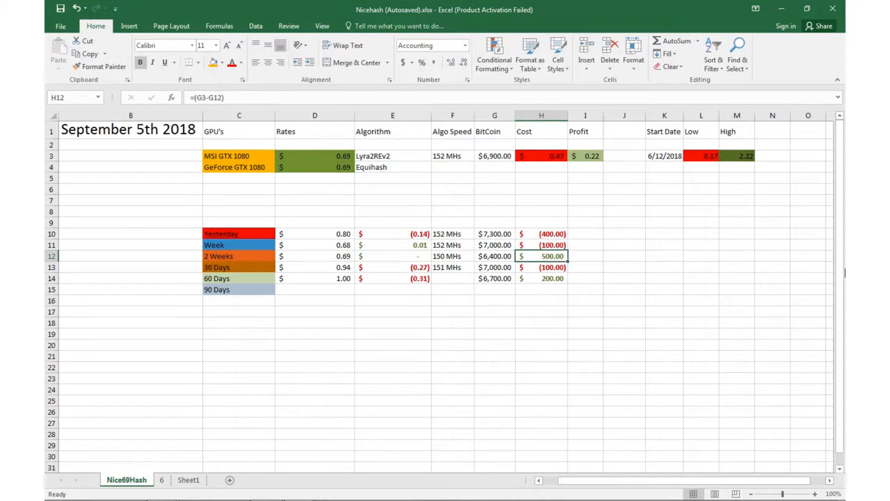
{"action": "left_click", "coordinate": [495, 256]}
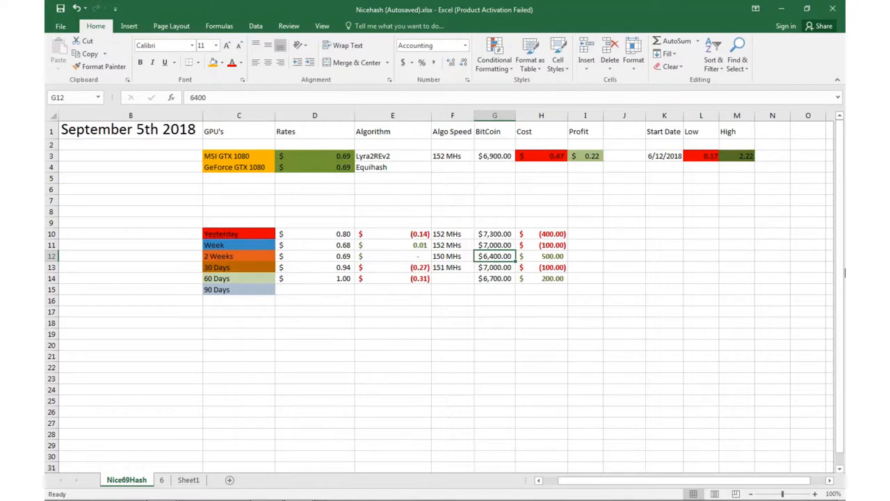
{"action": "left_click", "coordinate": [325, 267]}
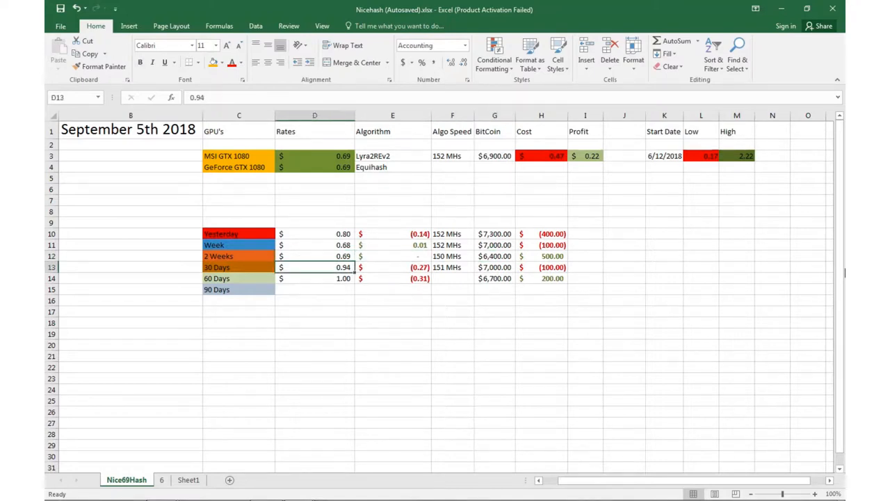
{"action": "left_click", "coordinate": [392, 267]}
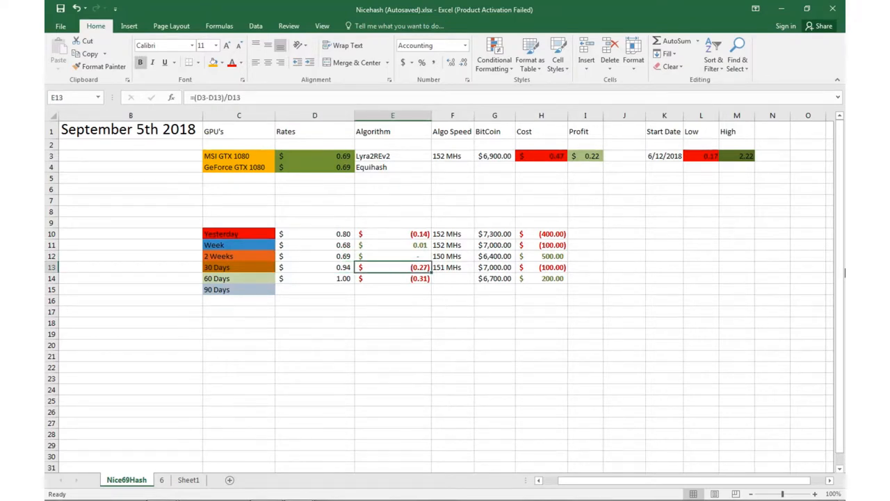
{"action": "left_click", "coordinate": [494, 267]}
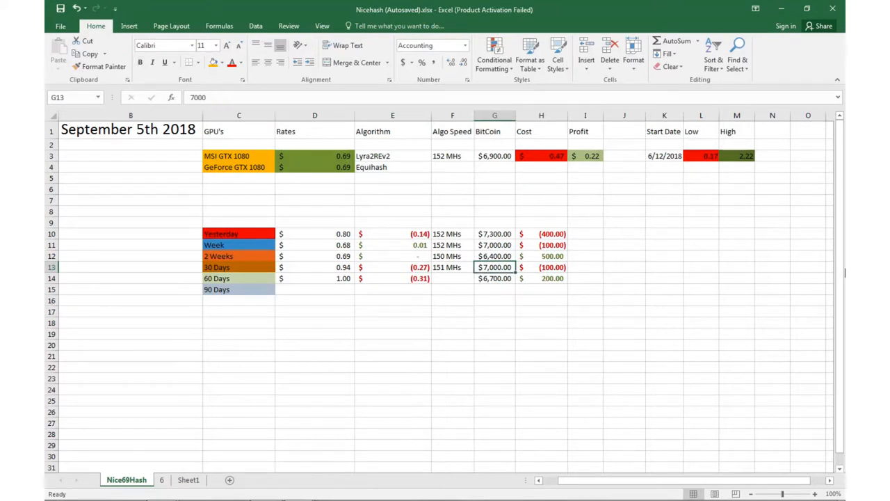
{"action": "left_click", "coordinate": [495, 278]}
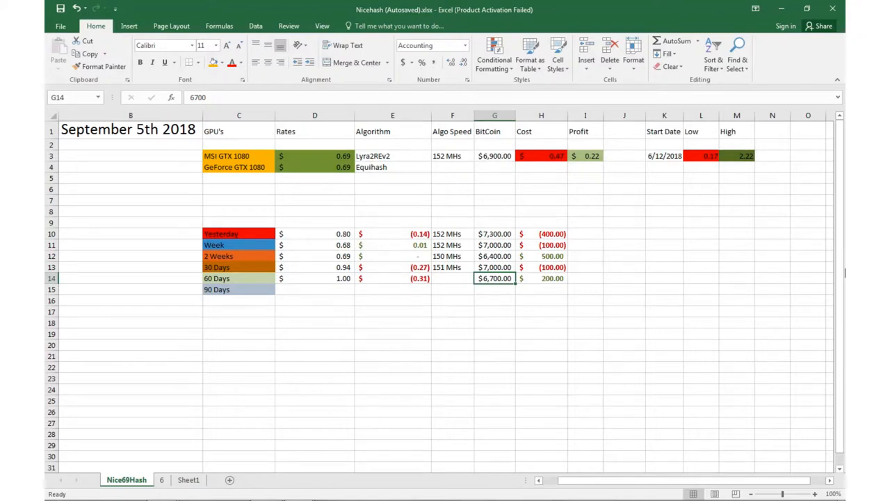
Inspect the 60 Days row cells: cost formula H14, Bitcoin 6700 in G14, rate D14 and formula E14.
{"action": "left_click", "coordinate": [542, 279]}
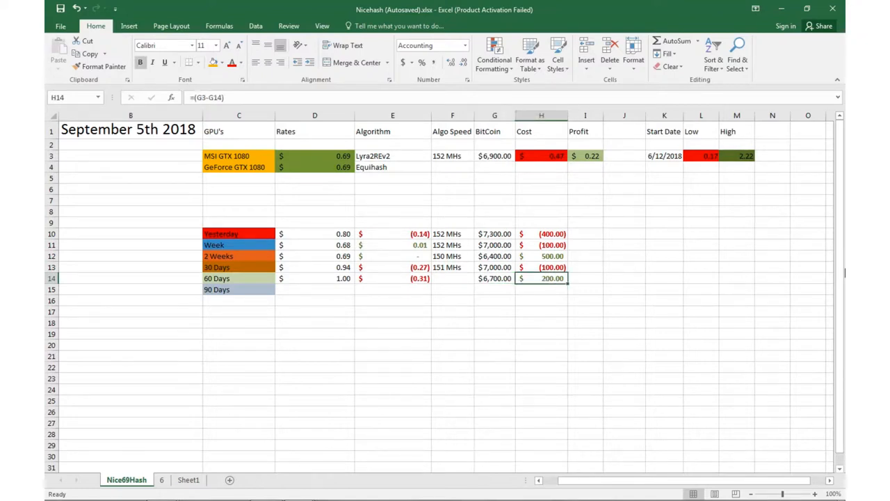
{"action": "left_click", "coordinate": [495, 278]}
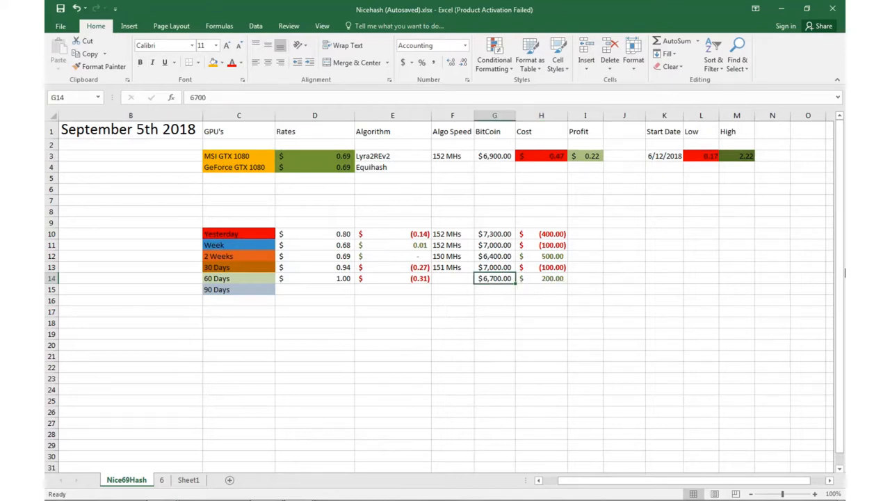
{"action": "left_click", "coordinate": [541, 279]}
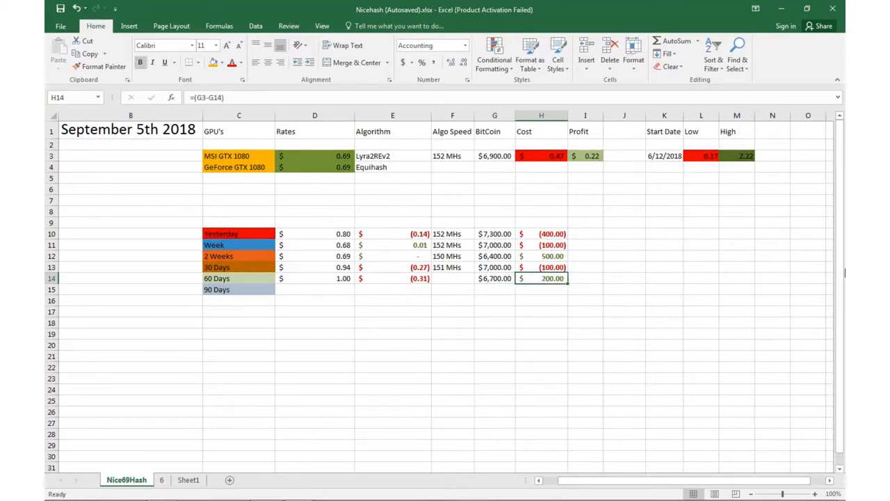
{"action": "left_click", "coordinate": [495, 278]}
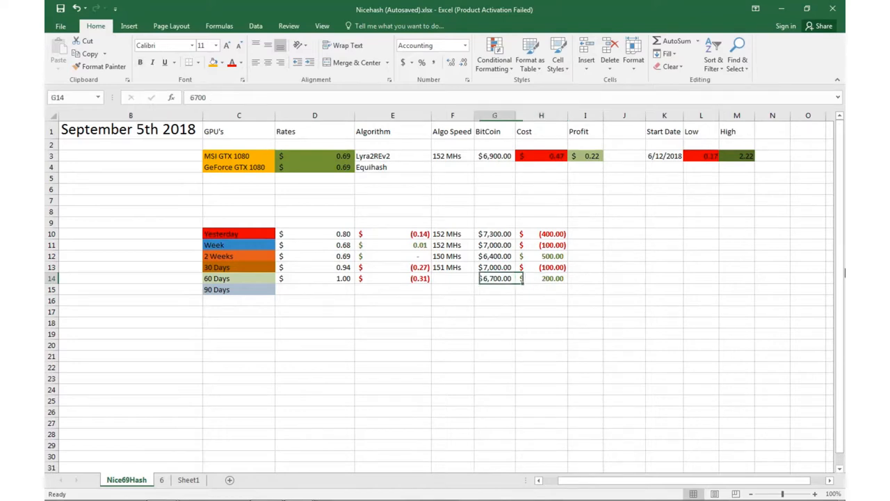
{"action": "left_click", "coordinate": [314, 278]}
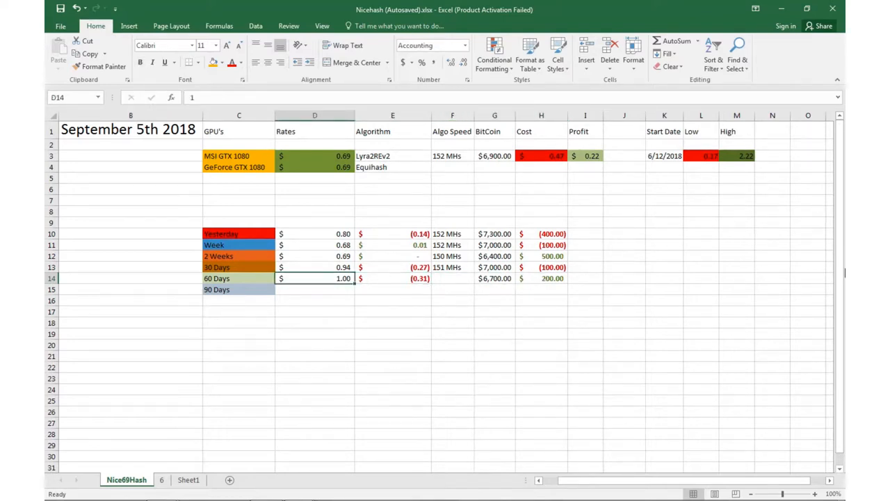
{"action": "left_click", "coordinate": [392, 279]}
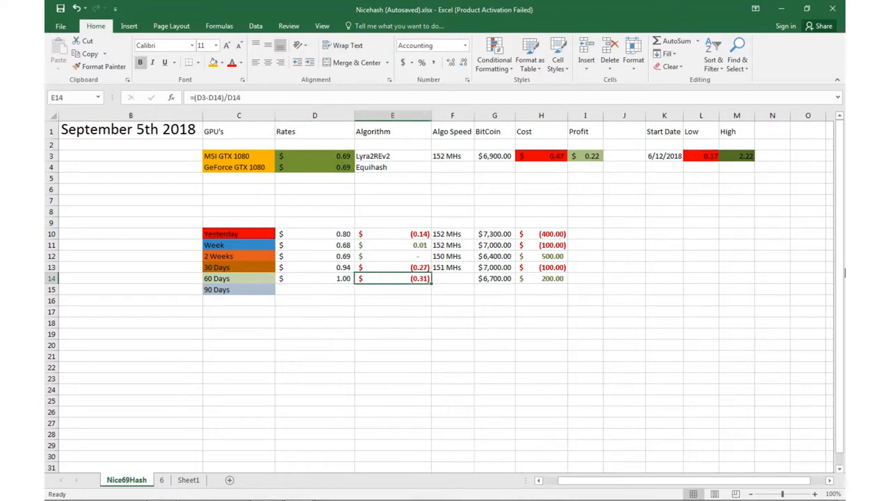
Compare the 30 Days (0.94) and 60 Days rates in D13/D14, then switch to the sheet named 6.
{"action": "left_click", "coordinate": [314, 278]}
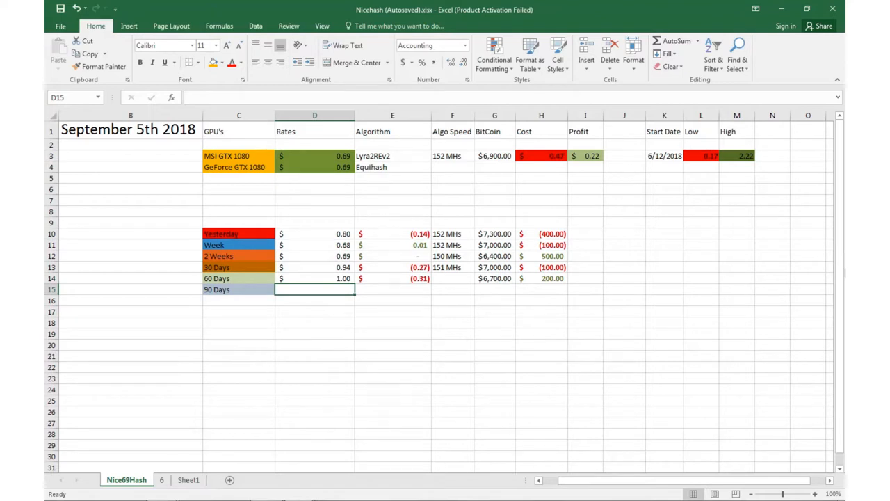
{"action": "left_click", "coordinate": [315, 278]}
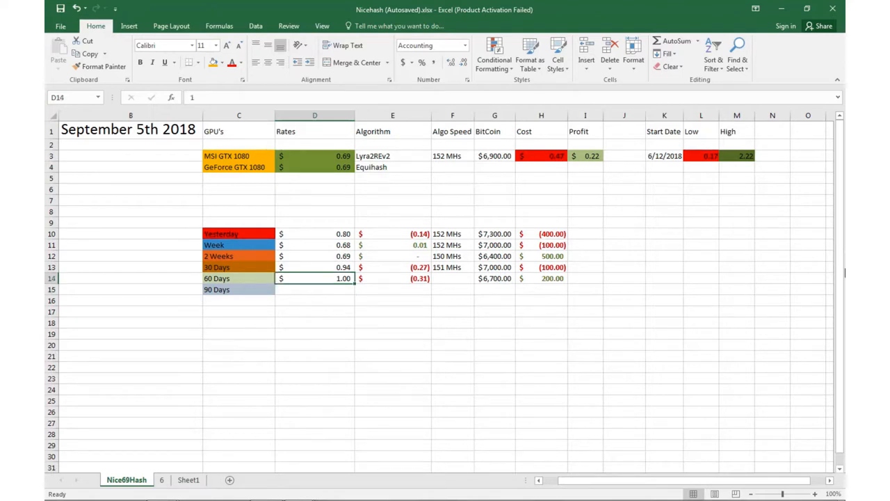
{"action": "left_click", "coordinate": [315, 267]}
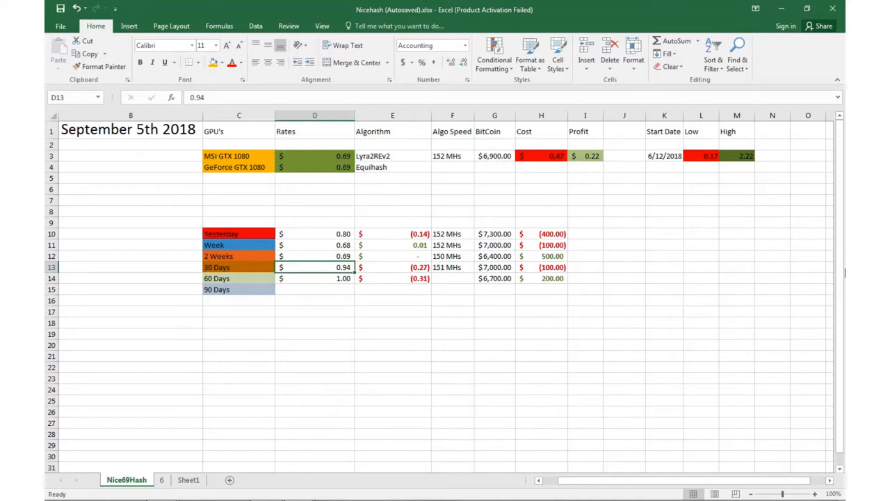
{"action": "left_click", "coordinate": [315, 278]}
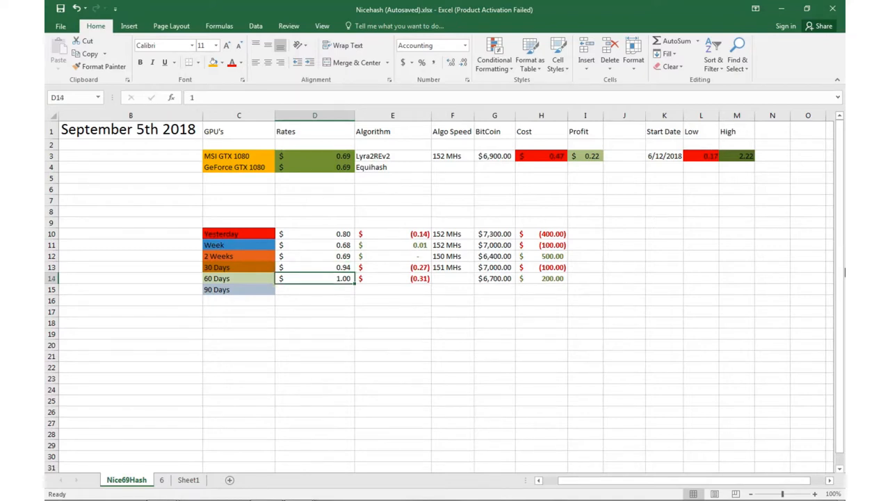
{"action": "left_click", "coordinate": [162, 480]}
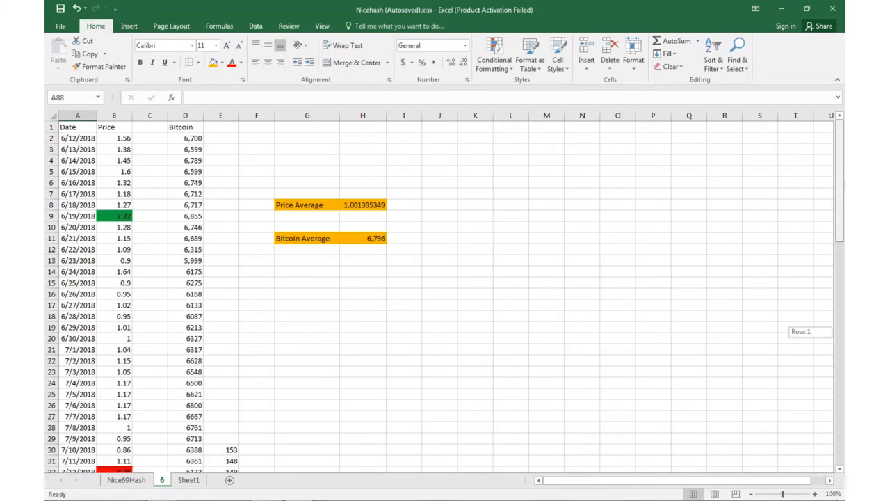
{"action": "mouse_move", "coordinate": [309, 200]}
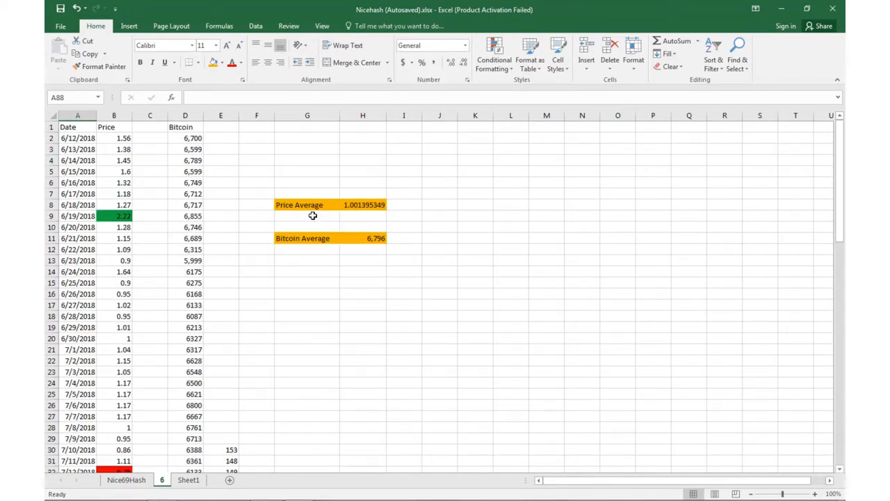
{"action": "scroll", "scroll_direction": "down", "scroll_amount": 3}
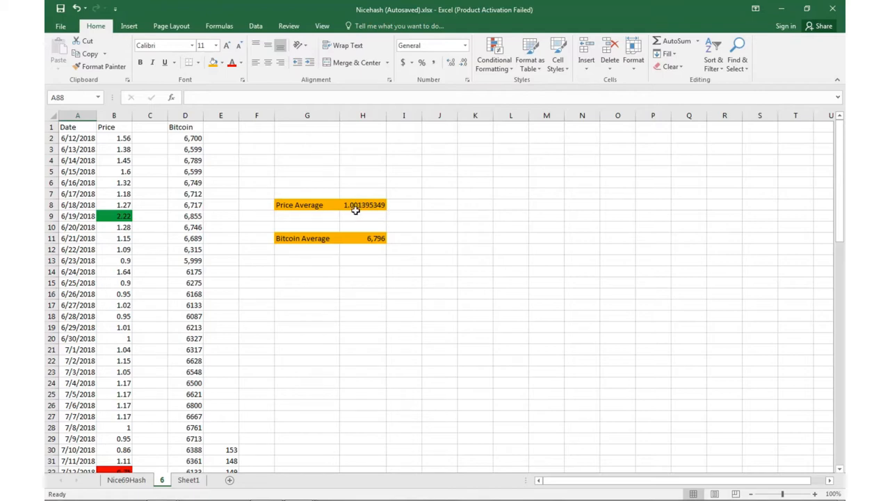
{"action": "mouse_move", "coordinate": [381, 250]}
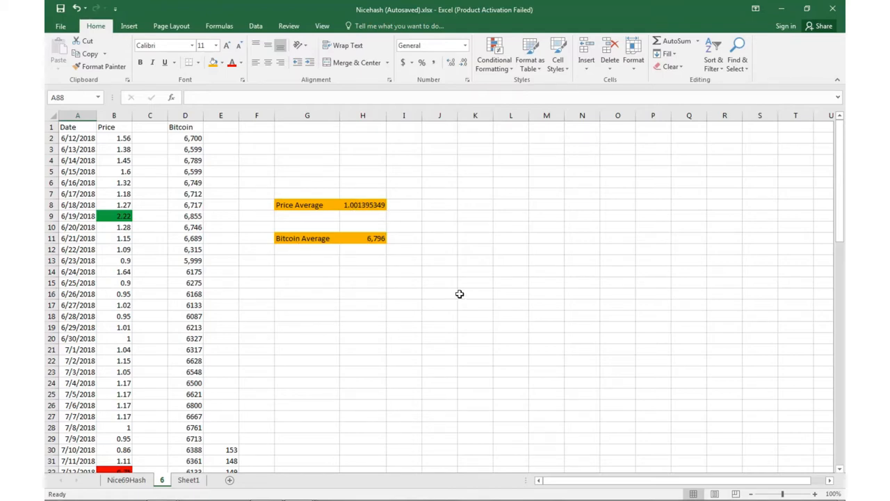
{"action": "scroll", "scroll_direction": "down", "scroll_amount": 3}
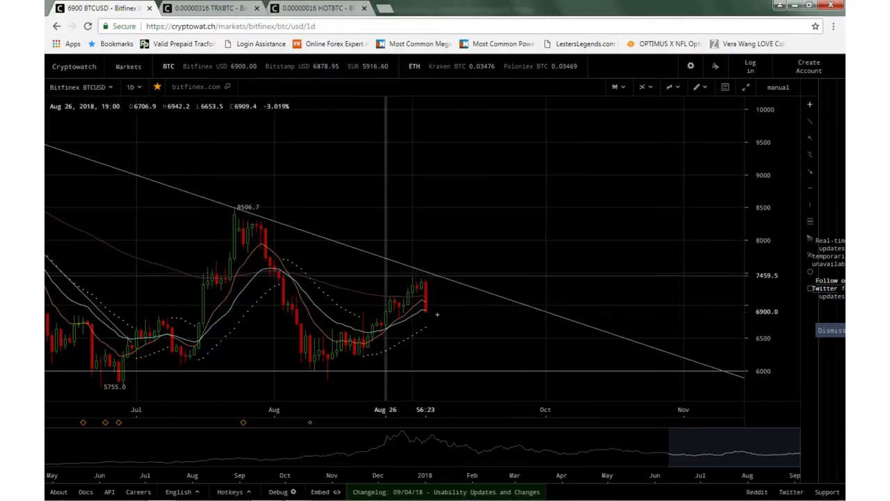
{"action": "mouse_move", "coordinate": [445, 321]}
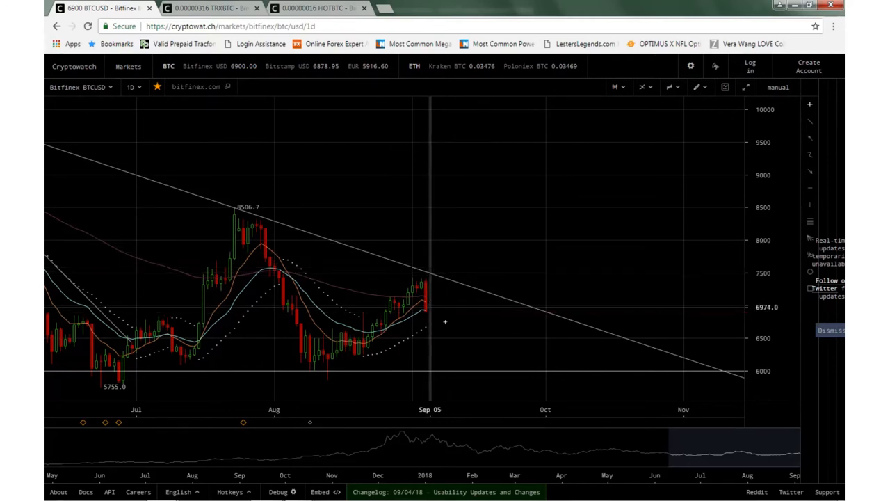
{"action": "mouse_move", "coordinate": [606, 160]}
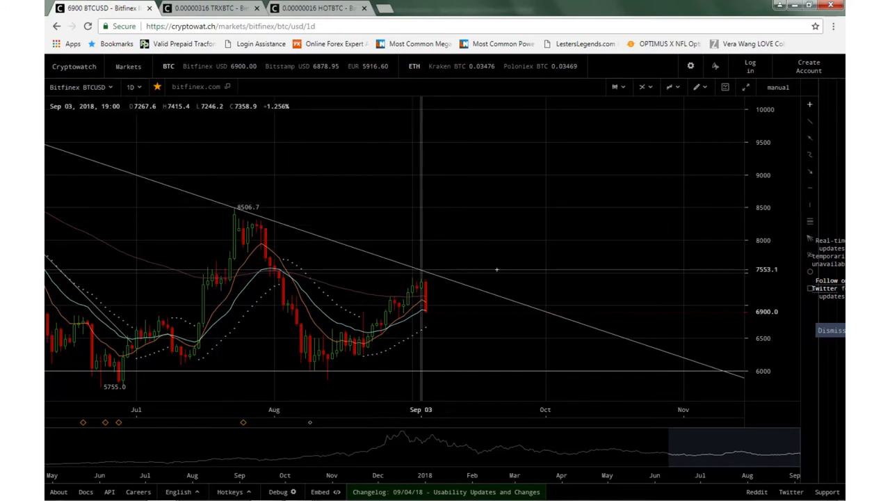
{"action": "mouse_move", "coordinate": [394, 266]}
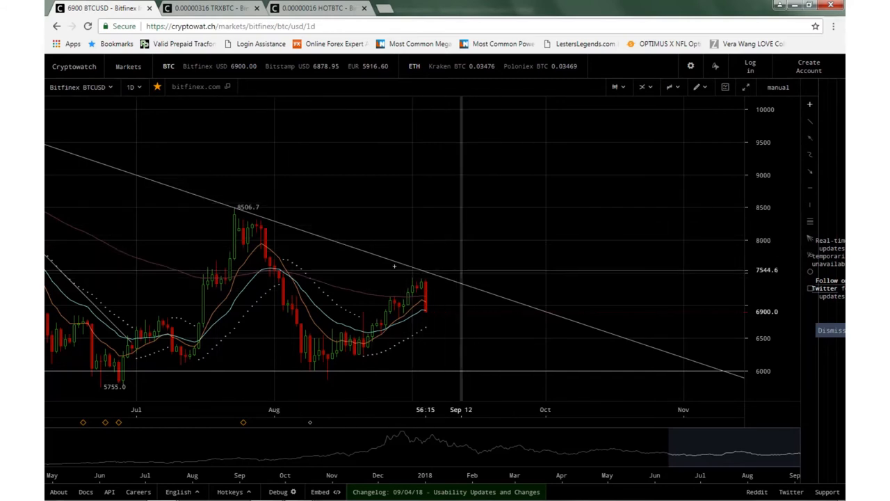
{"action": "mouse_move", "coordinate": [459, 285]}
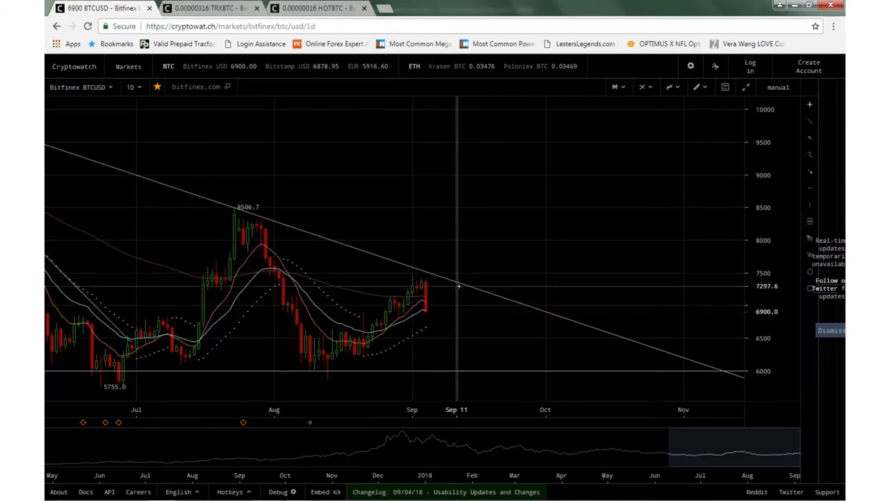
{"action": "mouse_move", "coordinate": [520, 194]}
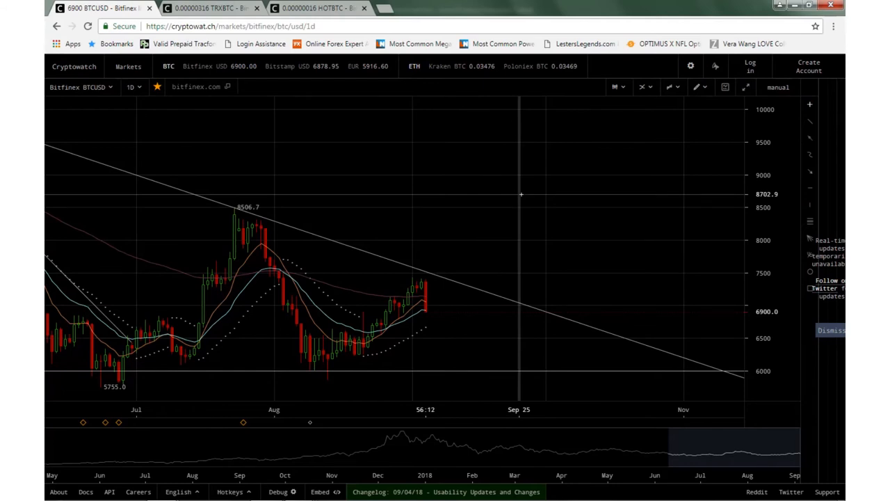